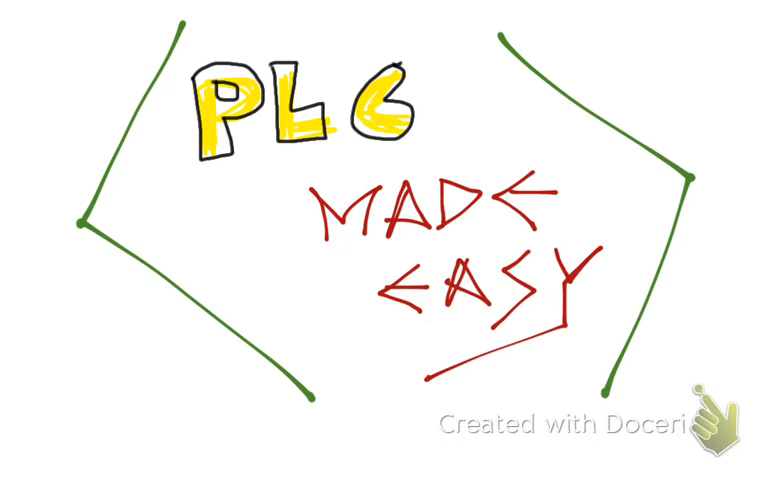
Start a fresh page and write the purple heading 'SKIP'.
drag(200, 38, 496, 38)
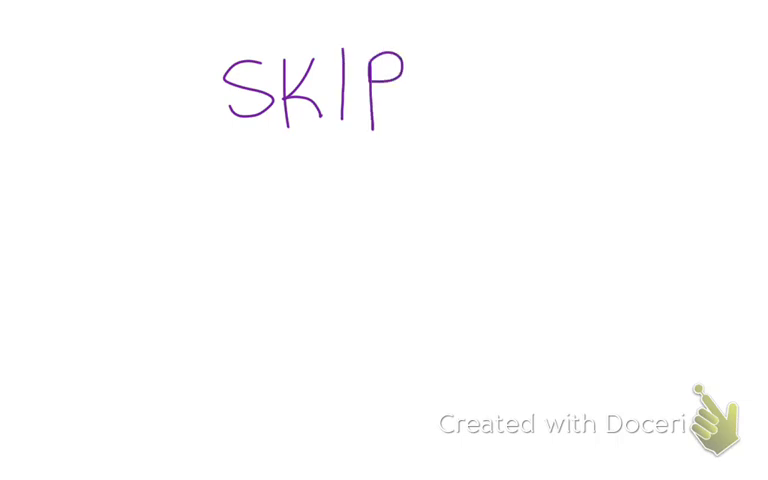
Underline SKIP (SK) and draw a rung with contact IN01 and coil SK046, numbered 003.
drag(240, 160, 410, 164)
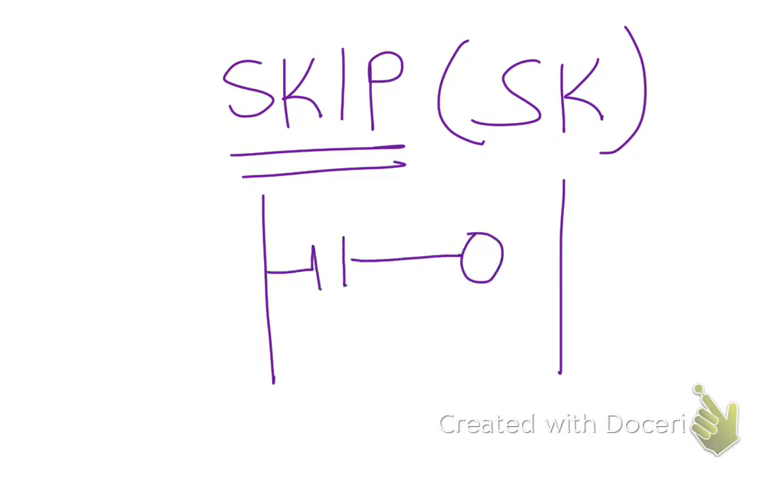
drag(510, 252, 560, 252)
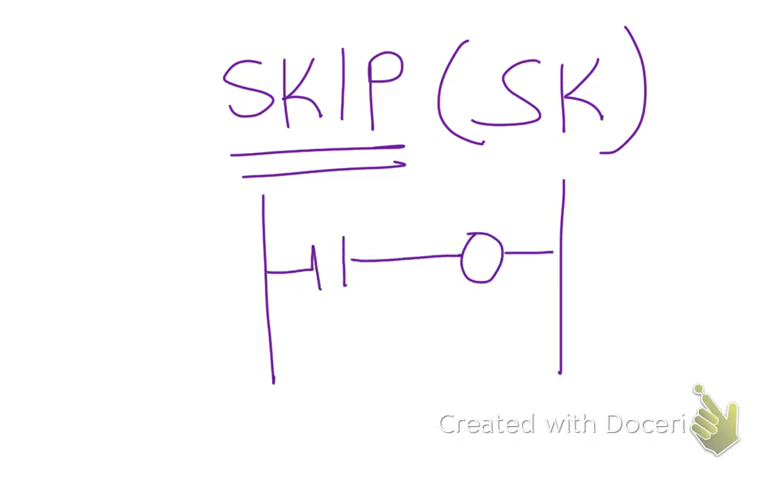
text(IN)
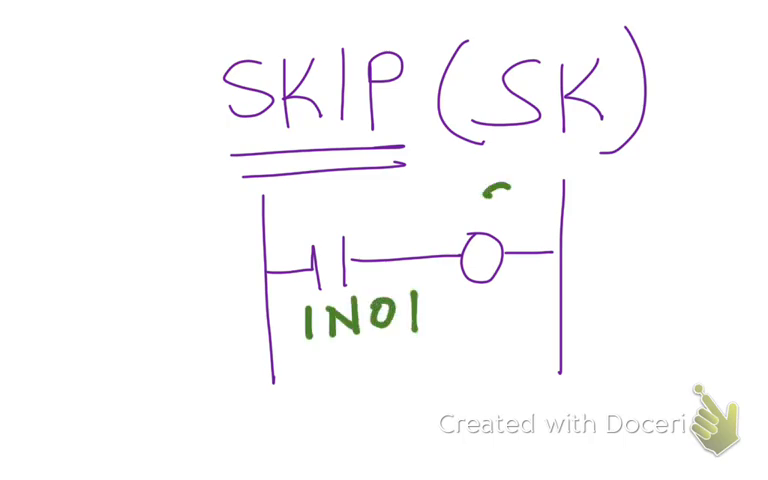
text(SK0)
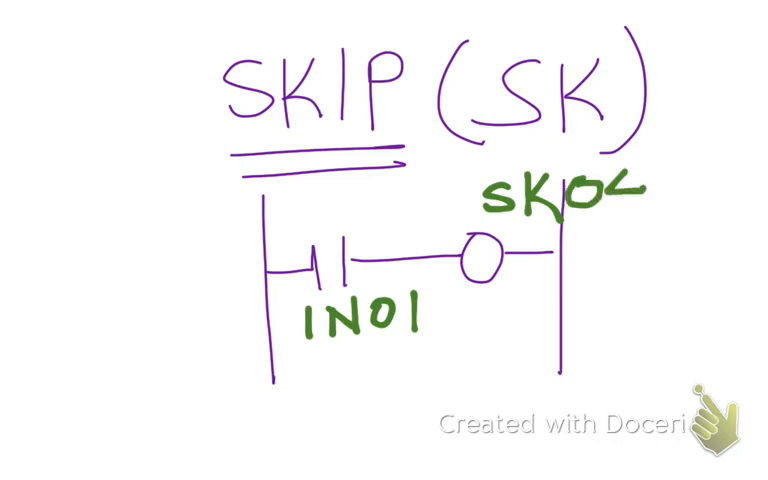
text(46)
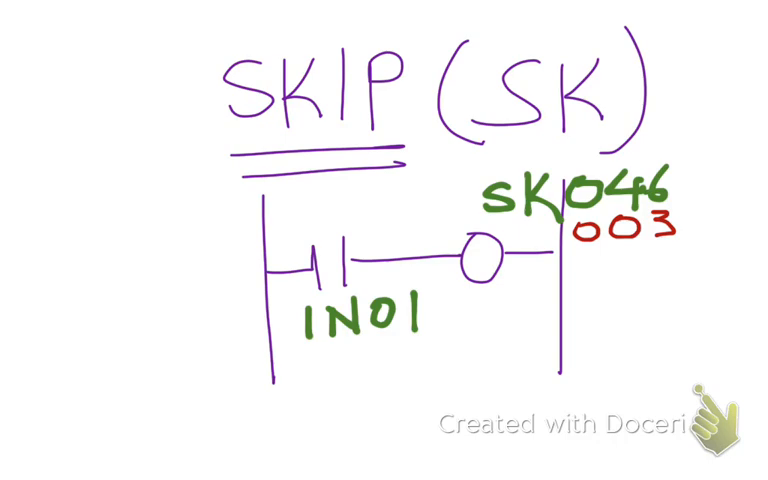
Trace the rung's power path in red, then draw a five-rung ladder on a new page.
drag(276, 272, 350, 262)
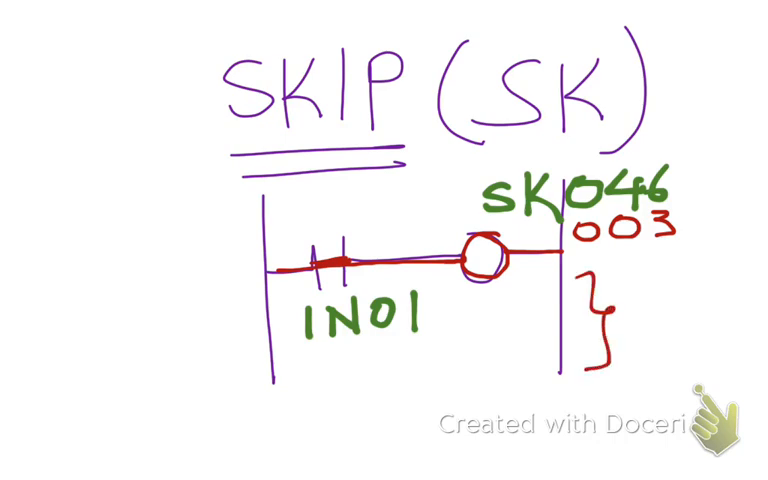
drag(504, 300, 536, 344)
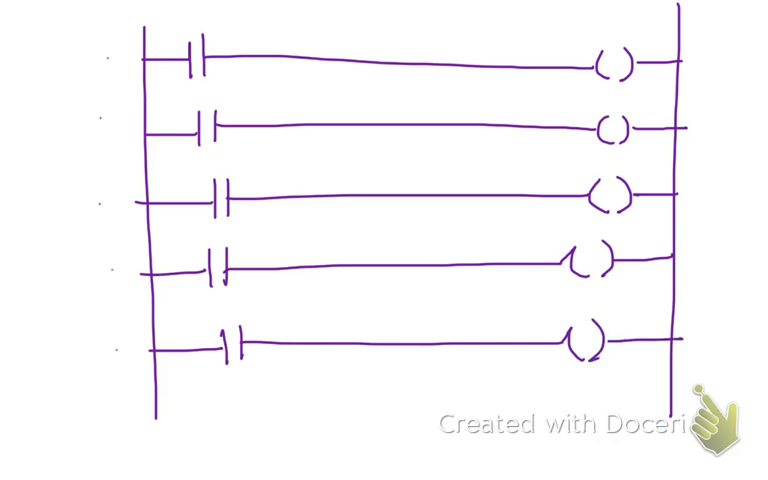
Label the first contact IN001 and the second coil SK046 with rung number 002.
text(IN001)
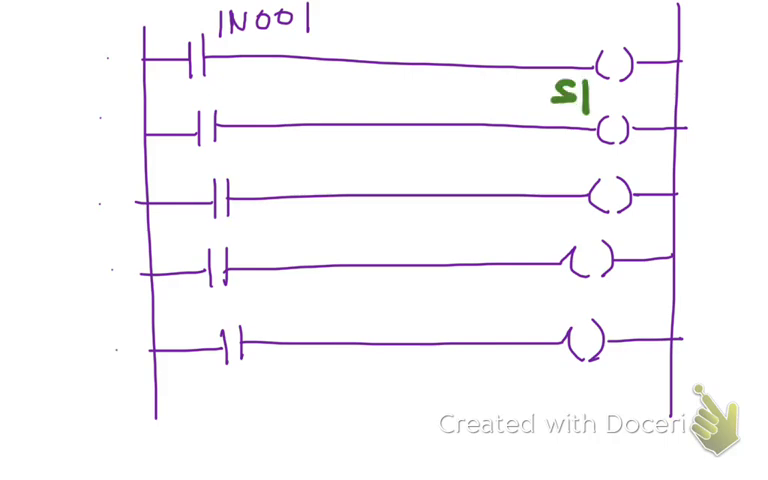
text(SK 04)
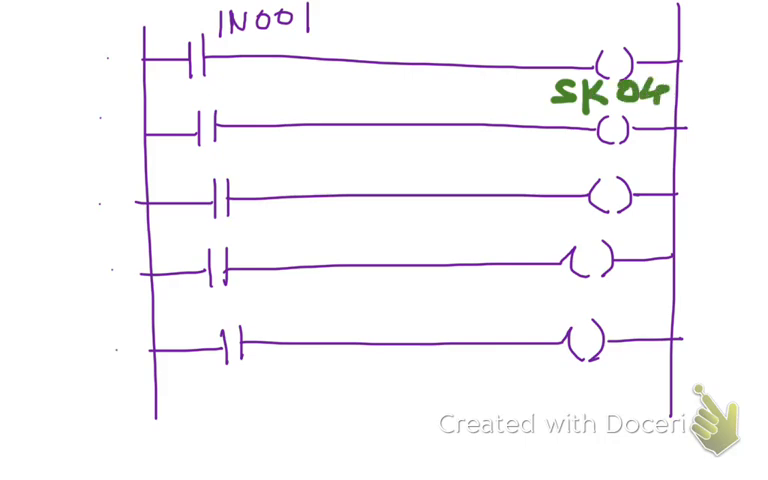
text(60)
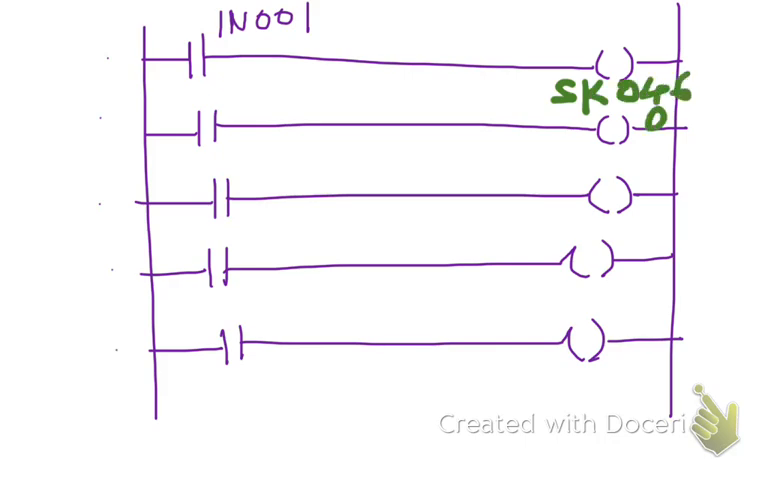
text(02)
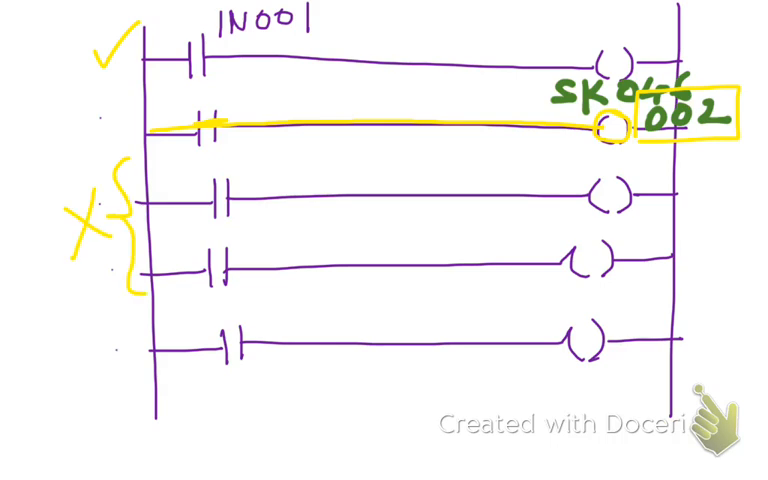
Erase the crossed bracket and tick off the lower rungs in yellow.
drag(96, 110, 116, 136)
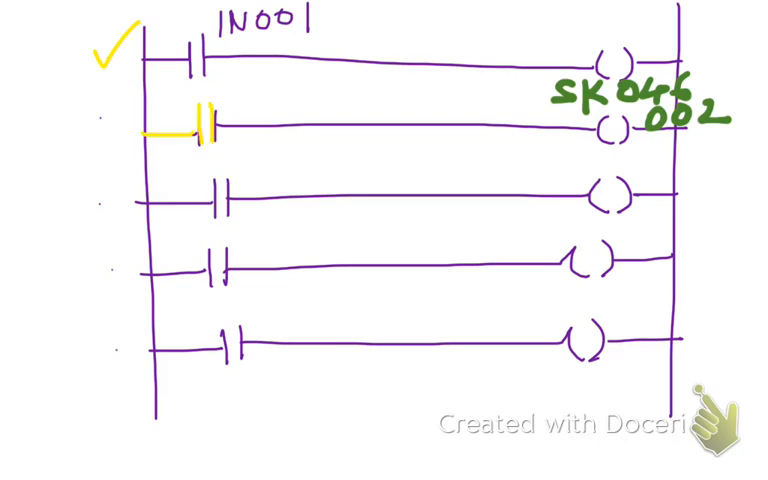
drag(230, 122, 356, 122)
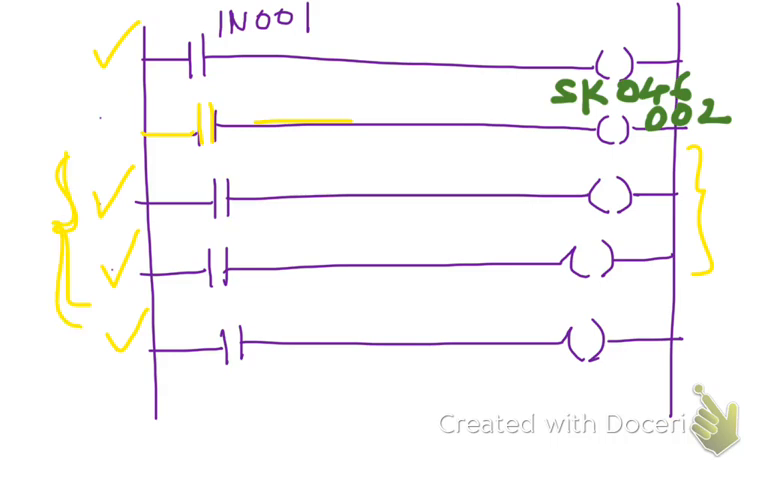
Highlight rungs three and four in yellow, then move to a blank page.
drag(150, 204, 450, 200)
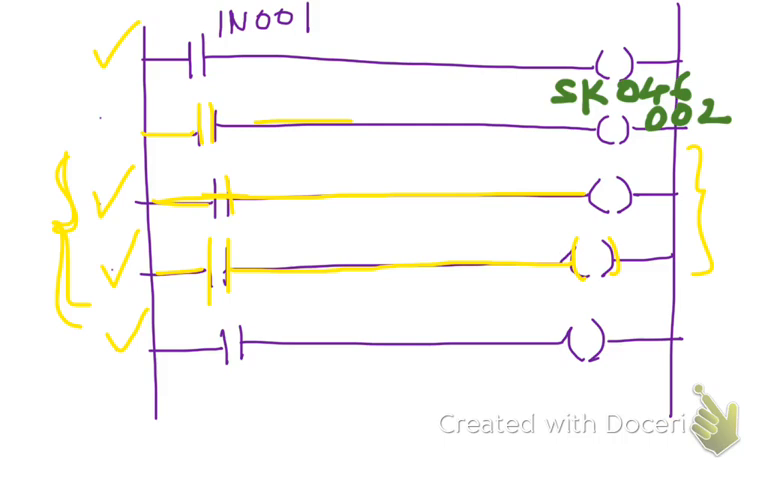
click(210, 202)
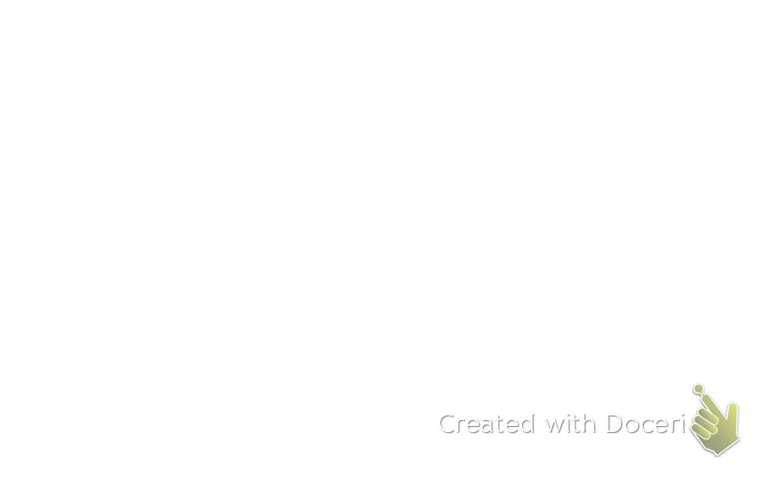
Draw a green six-rung ladder labelled IN001 and MCR0034 with rung number 002.
drag(200, 36, 204, 288)
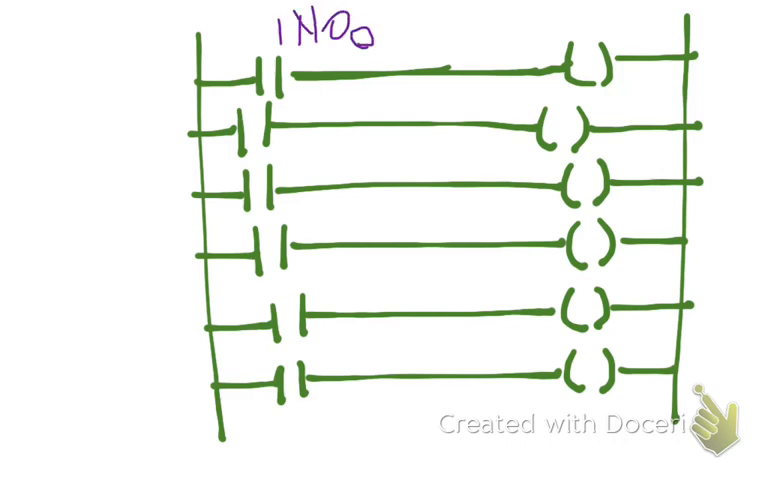
text(1)
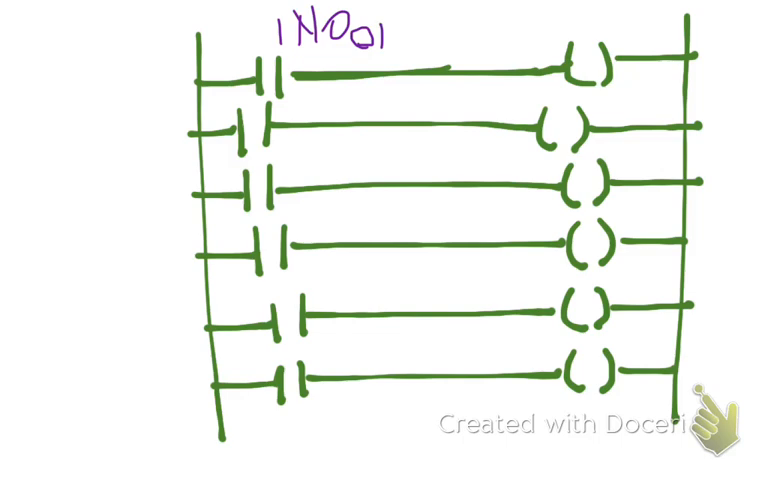
text(MC)
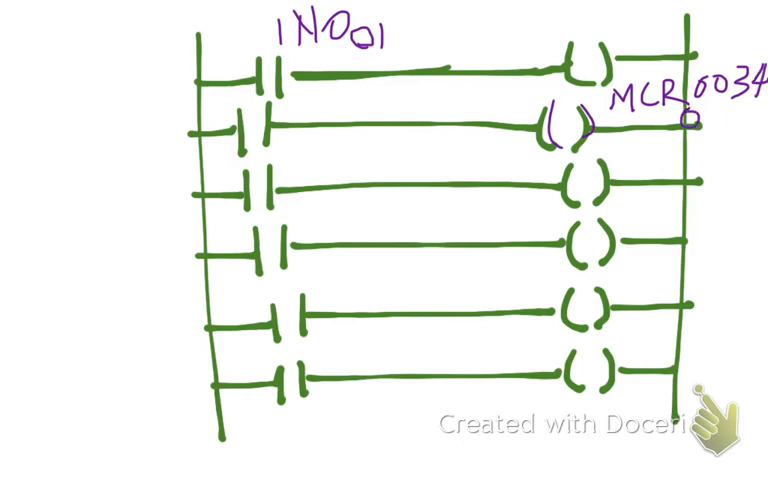
text(002)
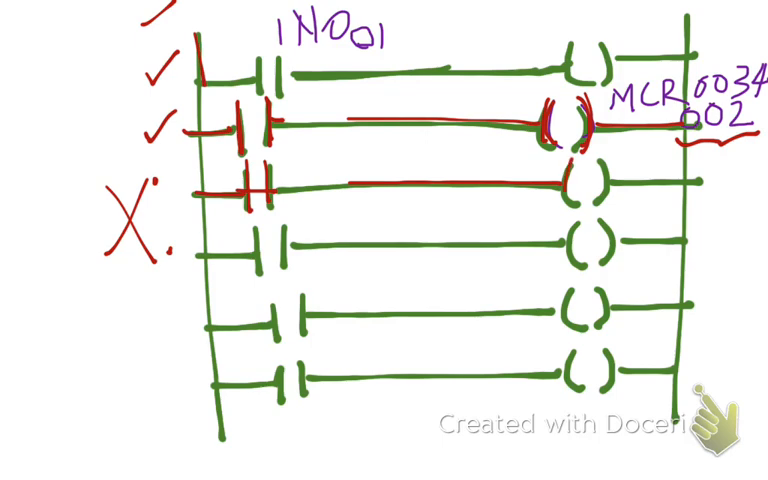
Trace the active rungs in red and begin the next page's heading.
drag(578, 176, 590, 196)
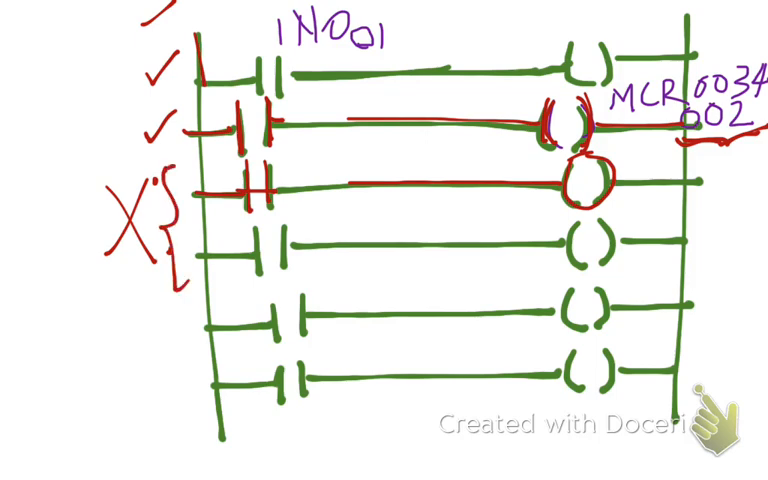
drag(690, 100, 740, 140)
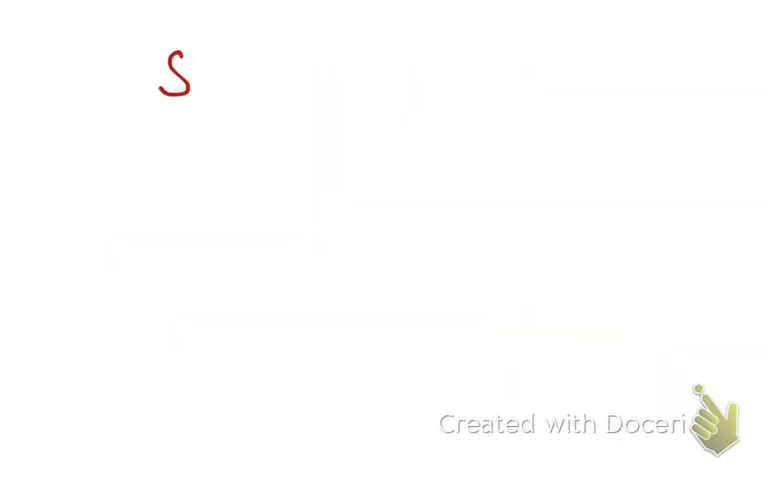
Head the columns SKIP (SK) and MCR and write 'SKIPS coils when active'.
text(KIP)
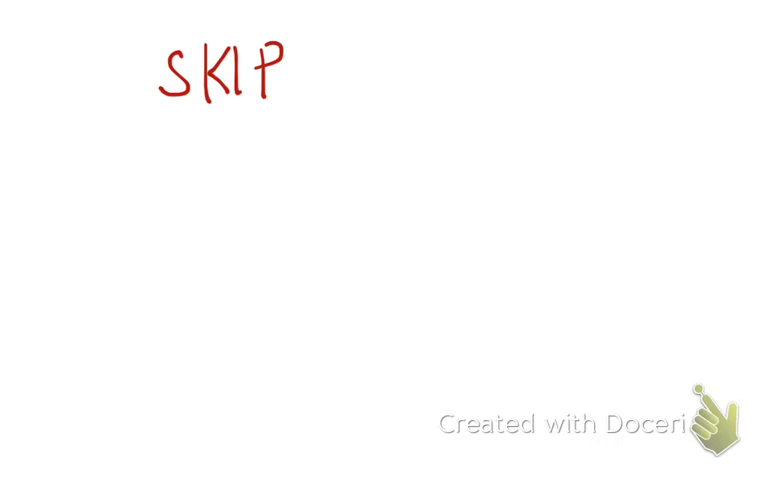
text(MCR-)
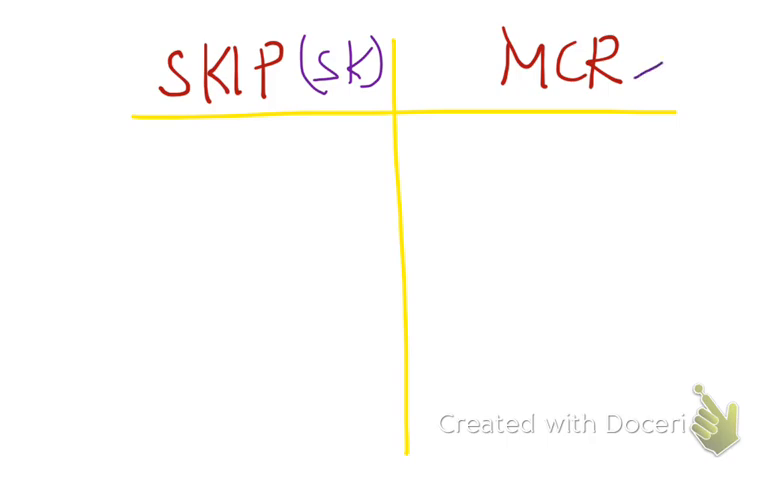
text(sK)
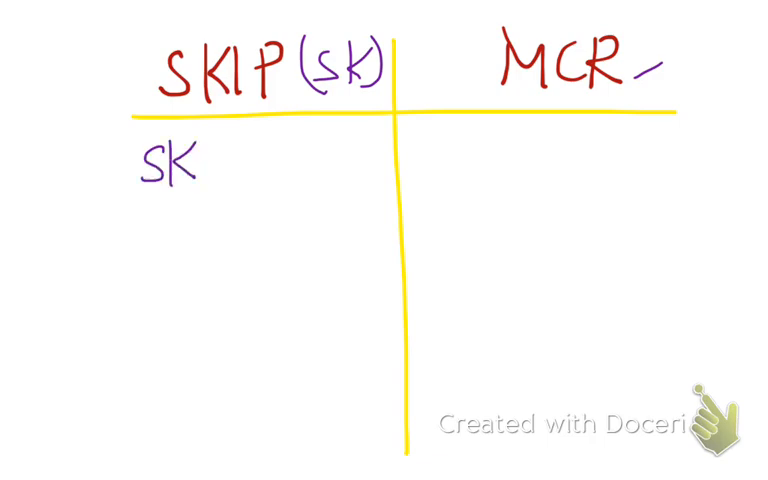
text(IPS coils)
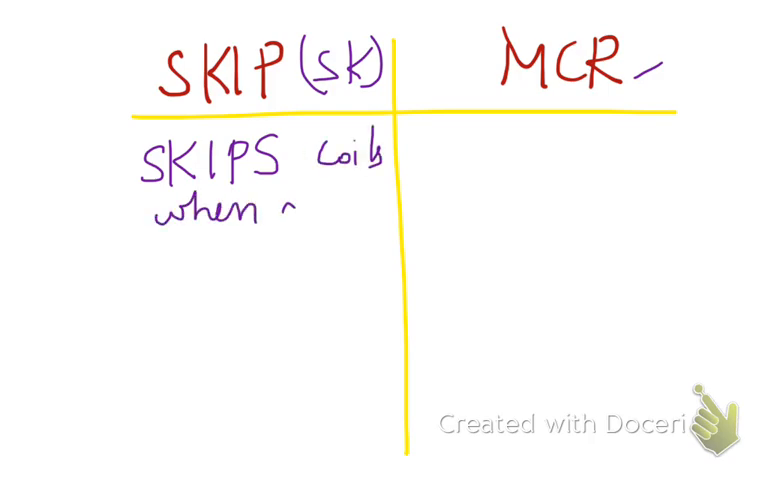
text(active)
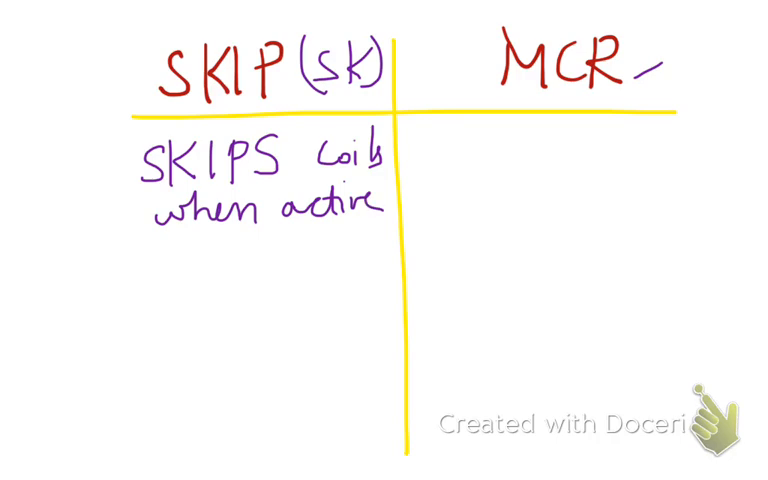
Write 'Runs coils when active' under the MCR column.
text(Runs Coi)
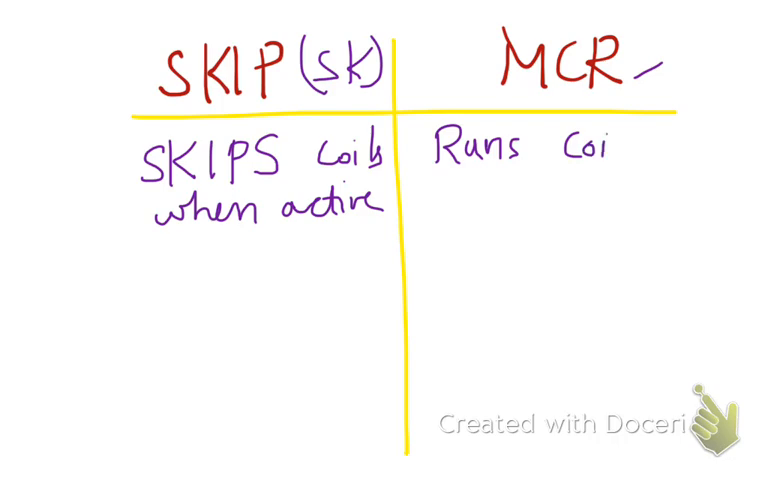
text(ls)
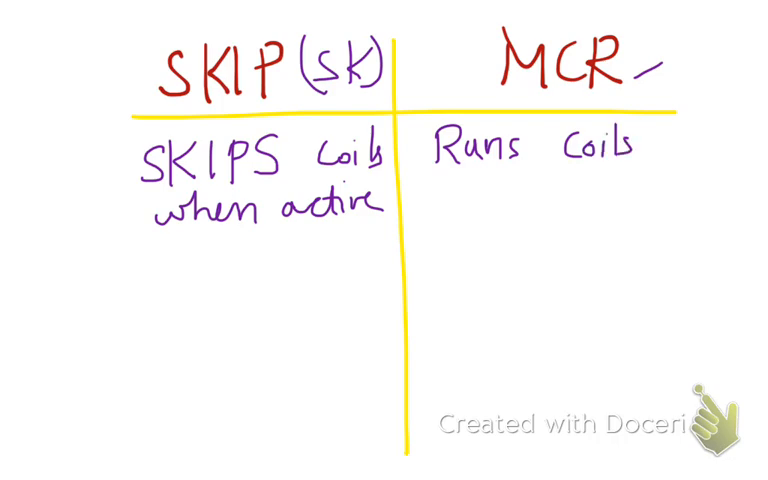
text(w)
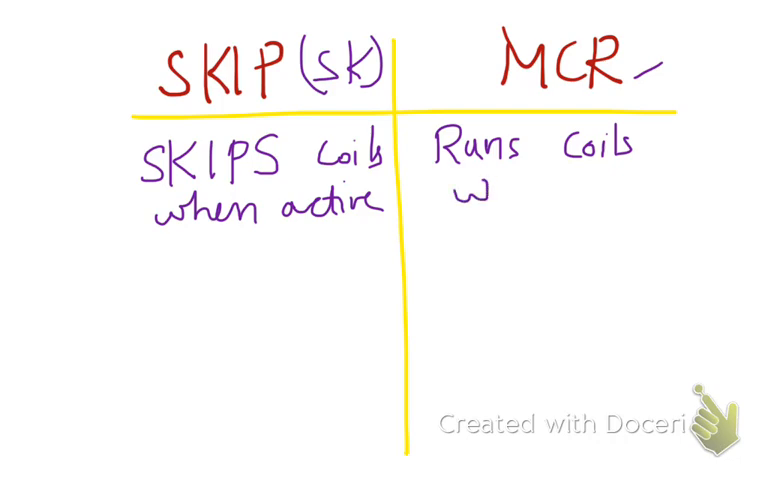
text(when on)
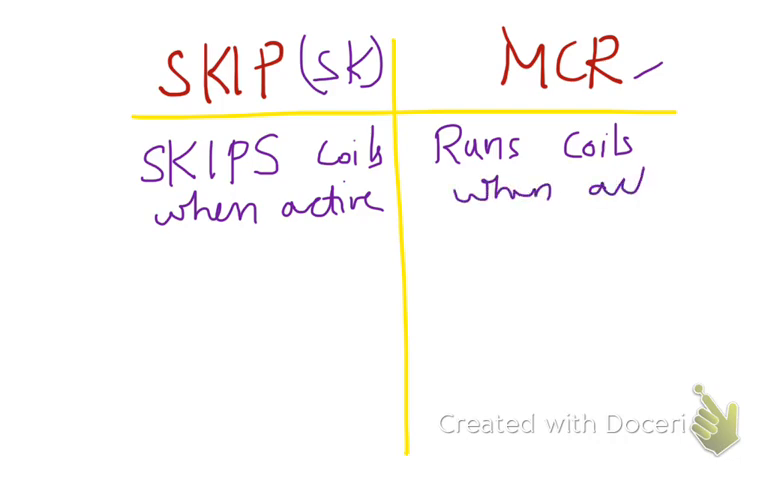
text(active)
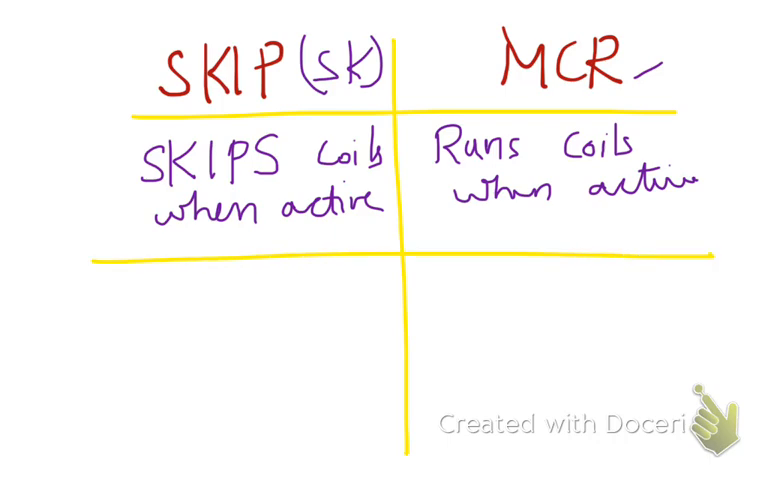
Write 'SKIP leaves coils in their previous state' under SKIP.
text(Sl)
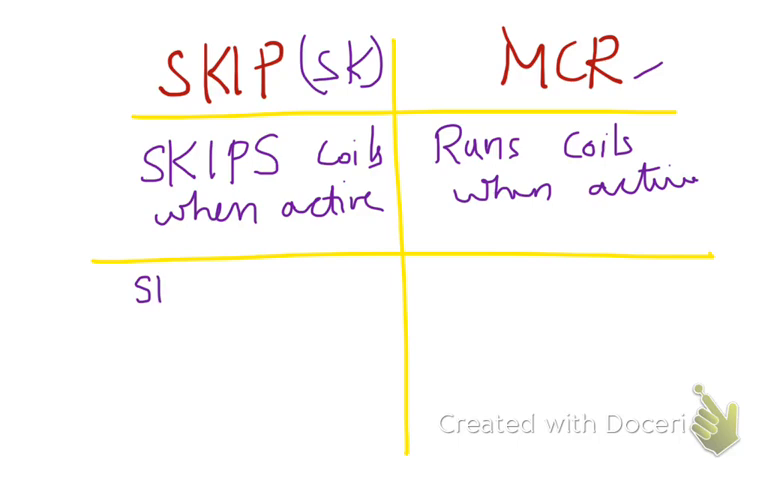
text(SKIP I-)
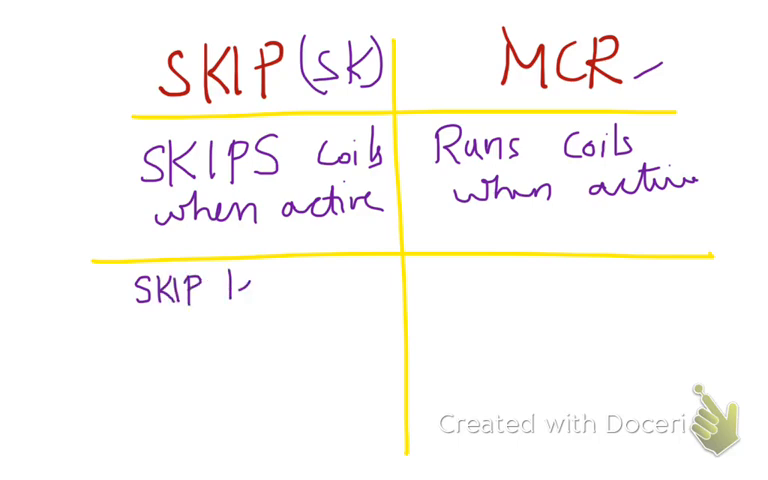
text(leaves)
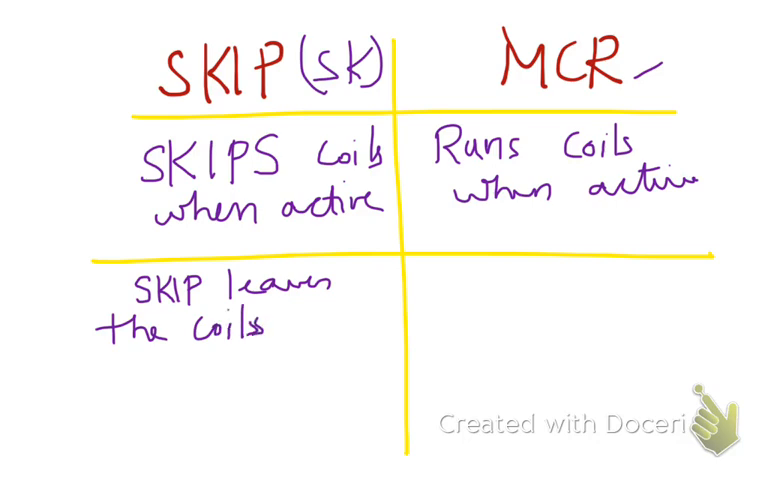
text(ir)
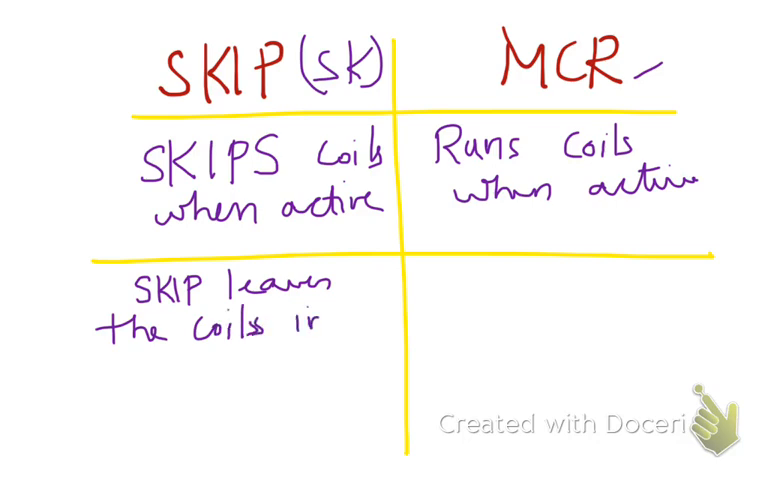
text(pre)
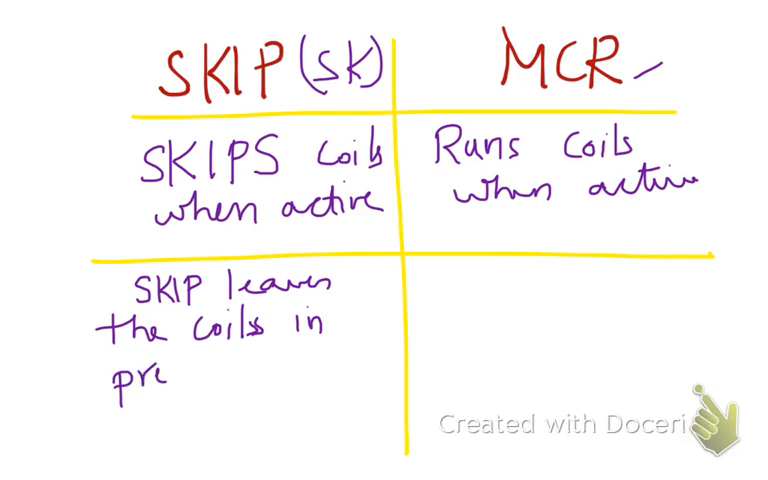
text(vious)
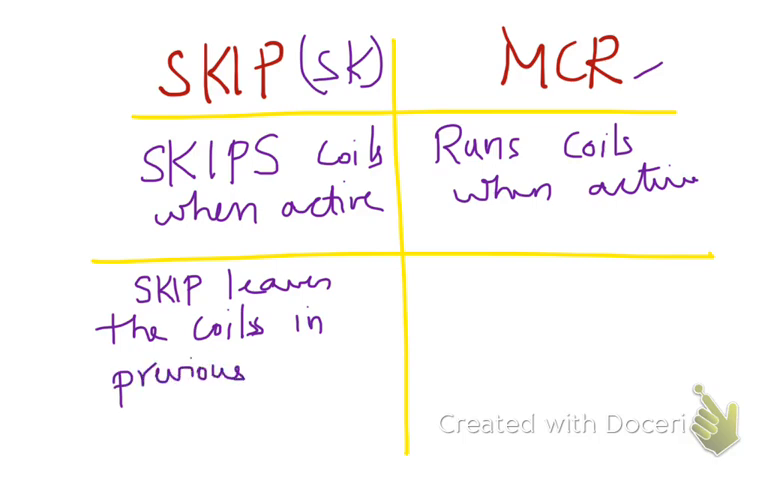
text(state.)
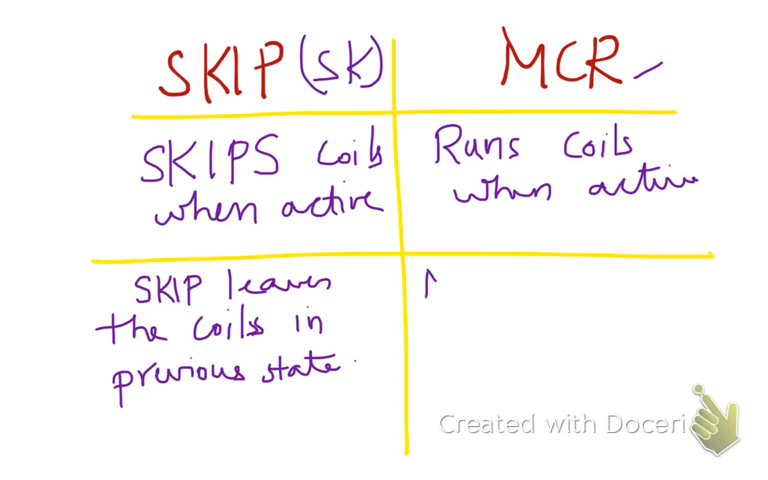
Write 'MCR is off, coils will be turned off' under MCR.
text(MCR is)
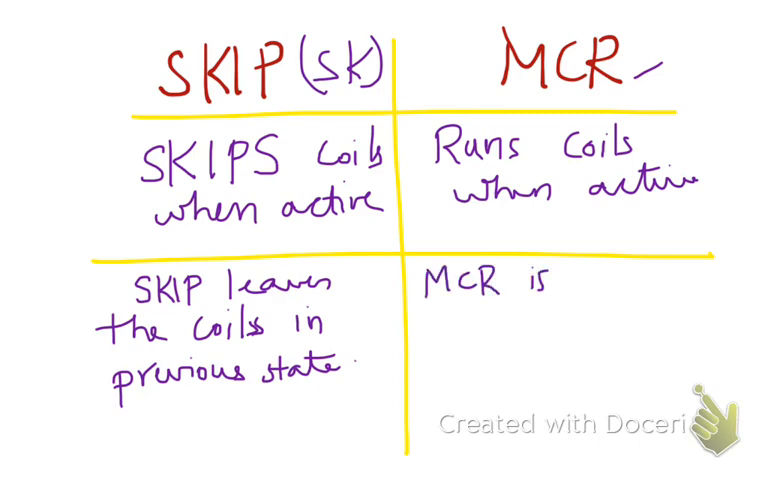
text(off, then)
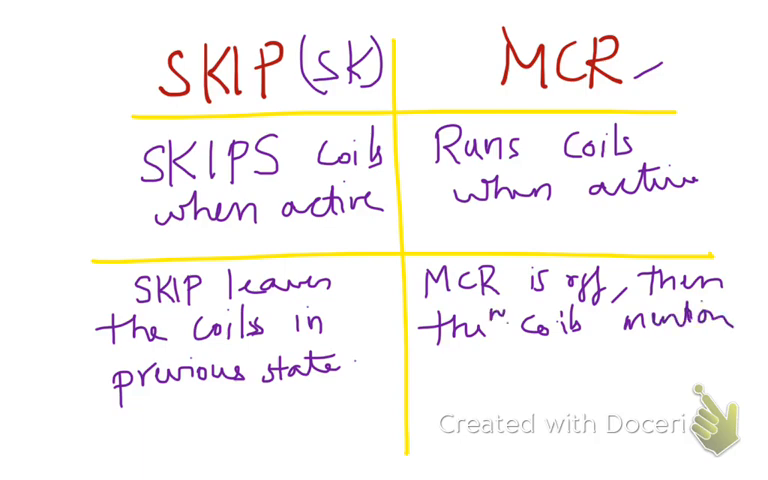
text(will t)
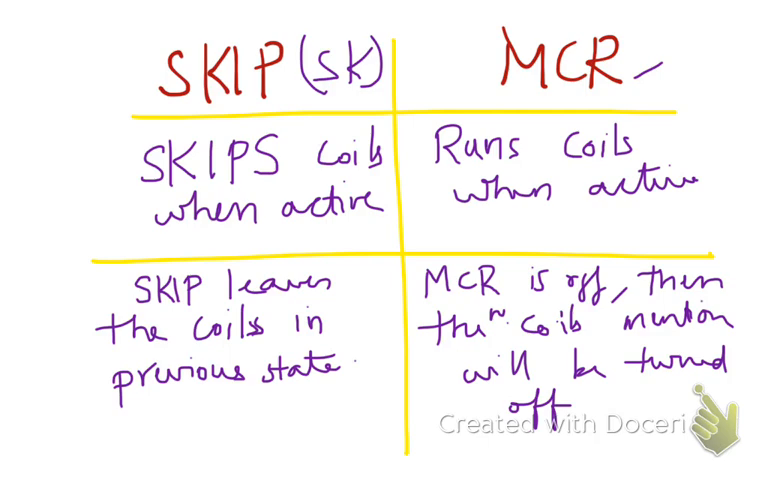
drag(96, 24, 250, 20)
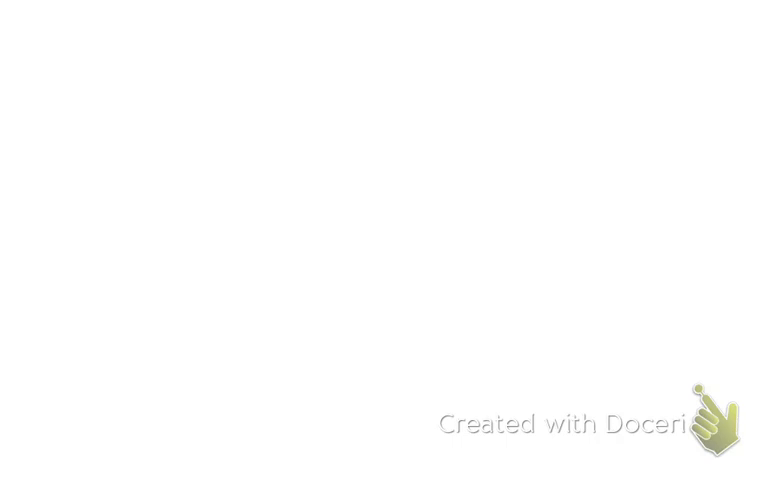
Write and box MCR and SKIP side by side, then draw a brace joining them beneath.
drag(174, 112, 174, 156)
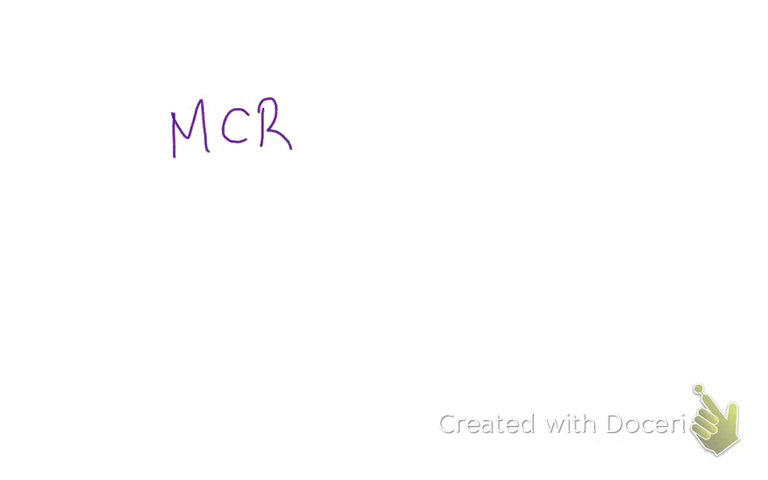
drag(156, 188, 302, 176)
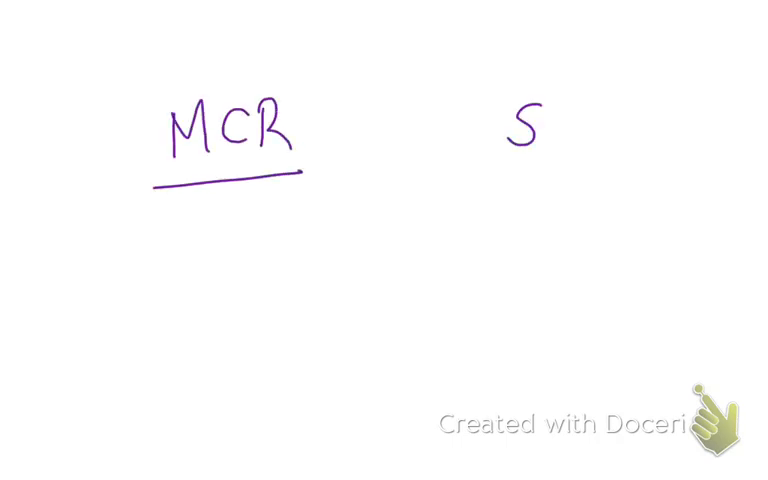
text(KIP)
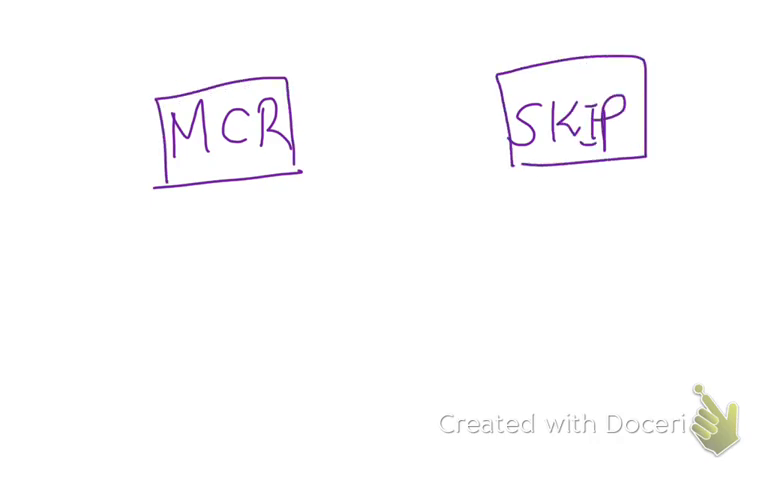
drag(164, 240, 630, 190)
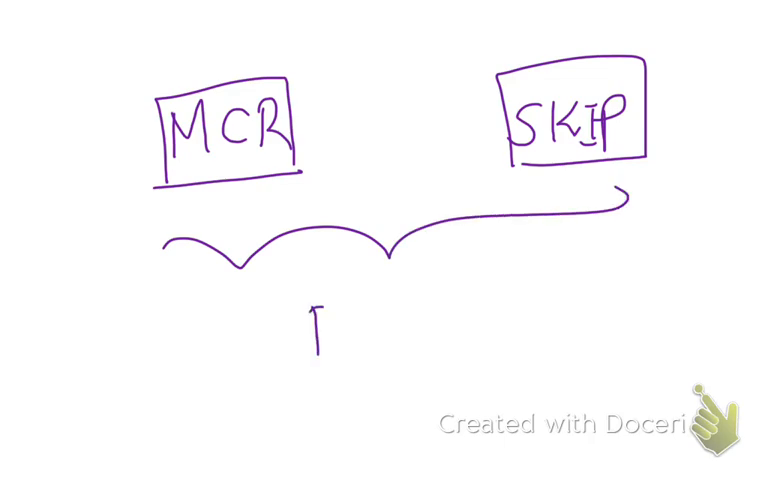